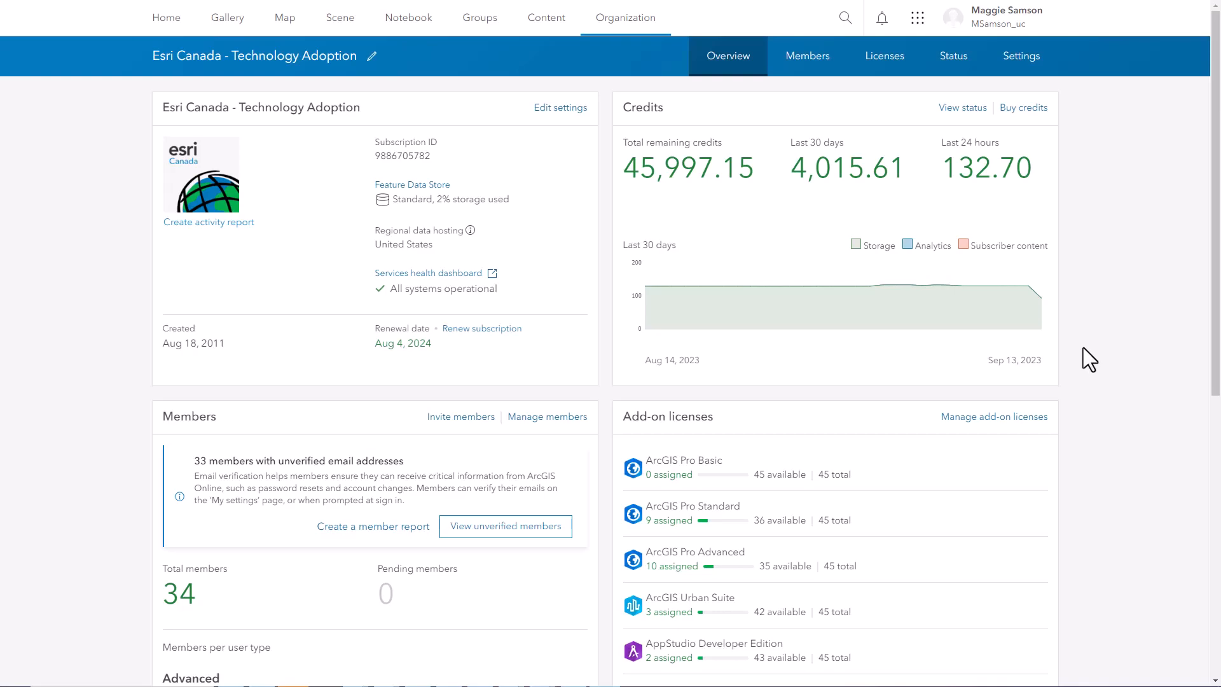
# Step: Open the Status dashboard showing credit usage for Aug 30 to Sep 13, 2023
pyautogui.click(952, 56)
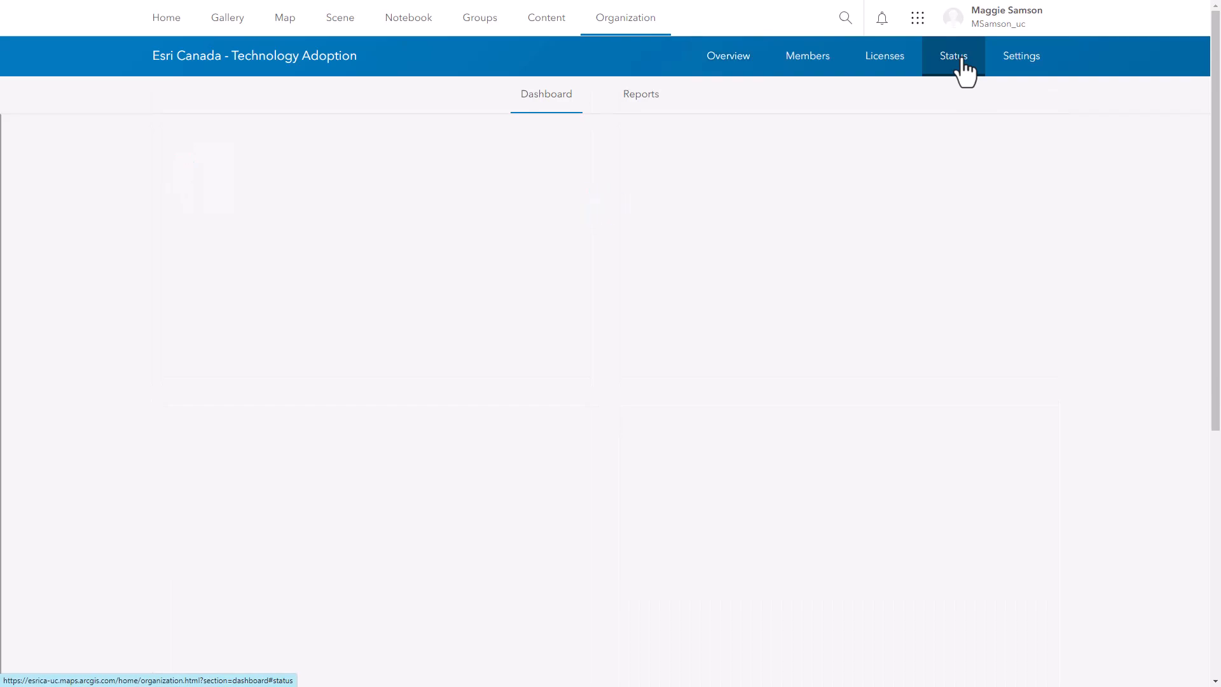
pyautogui.click(953, 55)
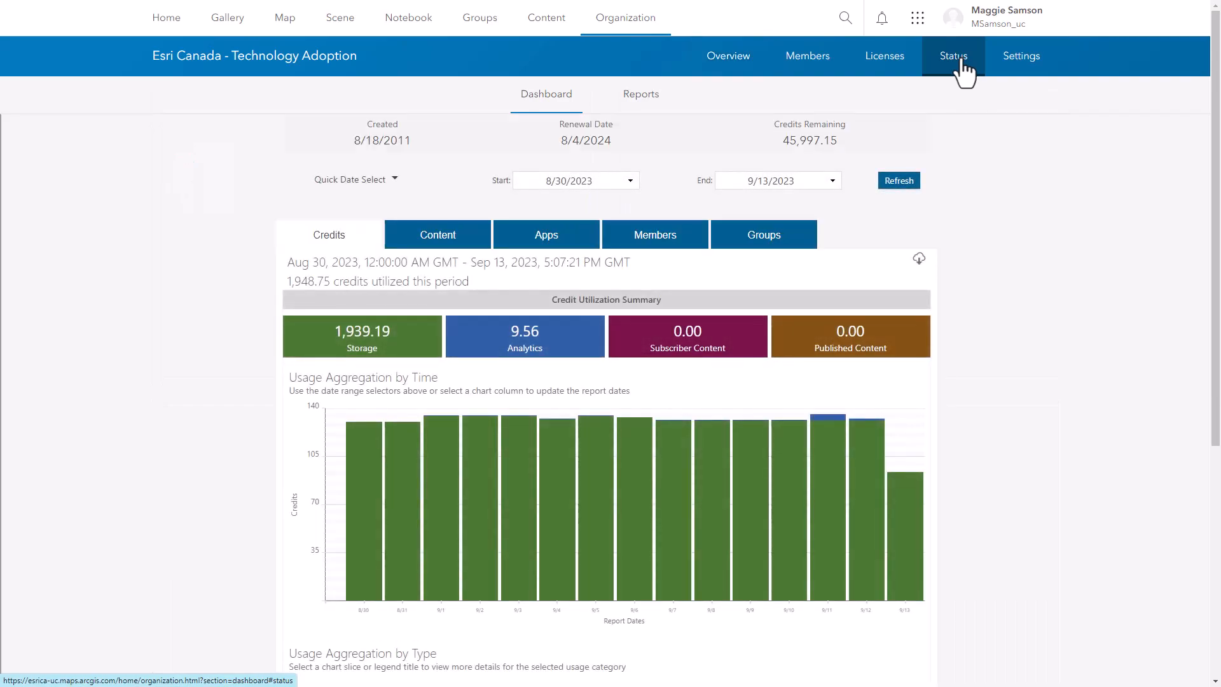
# Step: Scroll down to the Usage Aggregation by Type chart, dominated by 1,939.19 storage credits
pyautogui.scroll(-3)
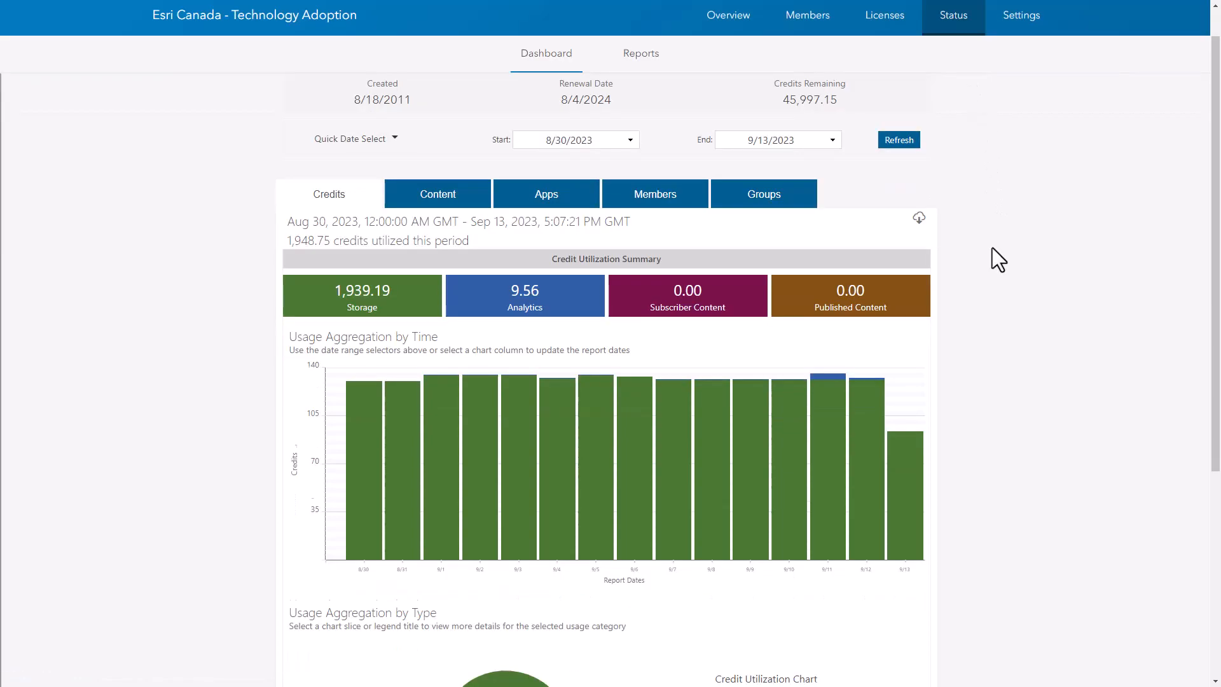
pyautogui.scroll(-3)
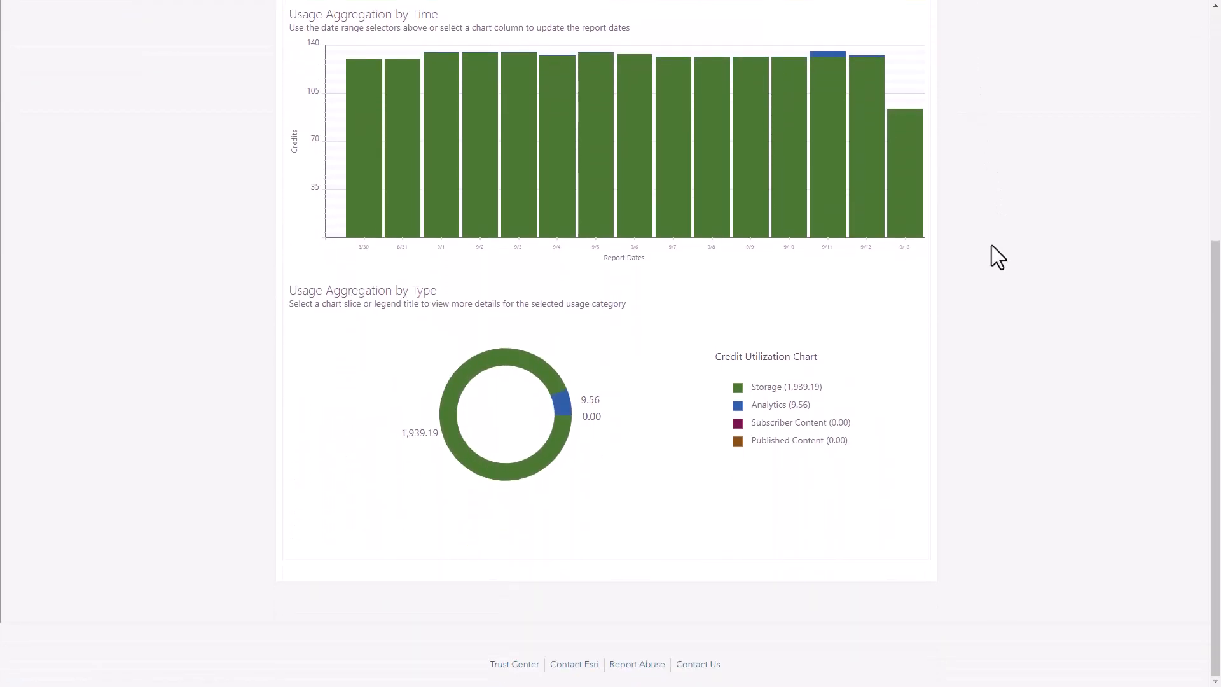
pyautogui.moveTo(585, 373)
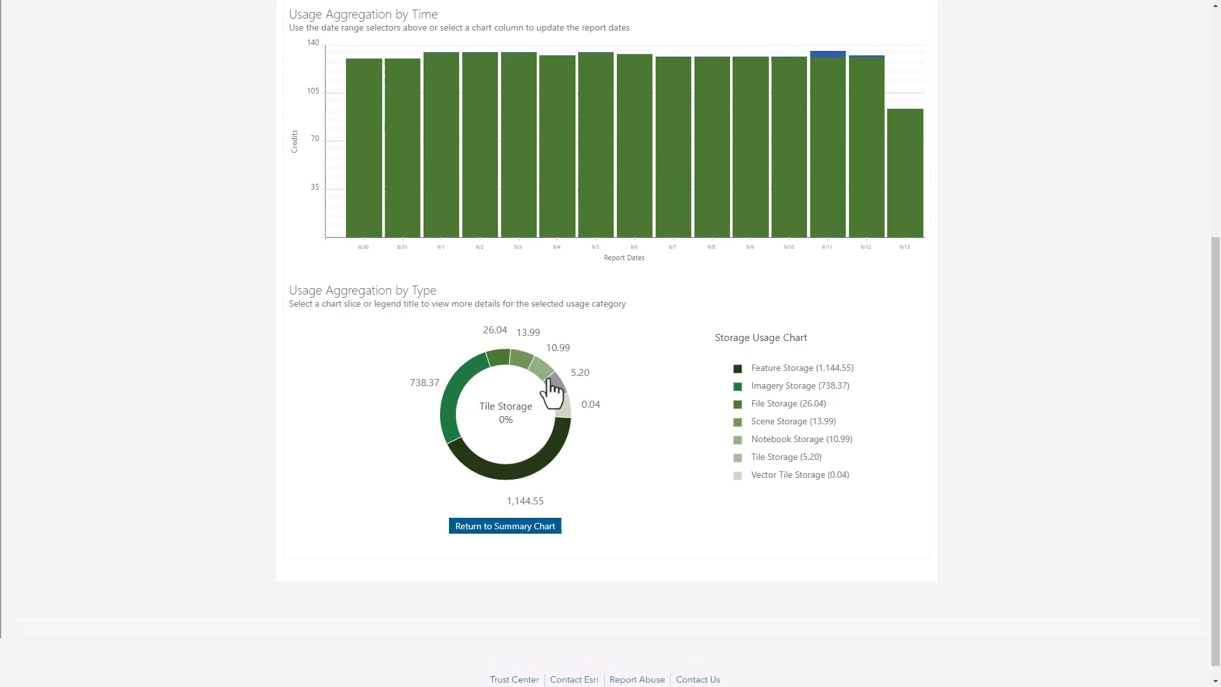
pyautogui.moveTo(568, 413)
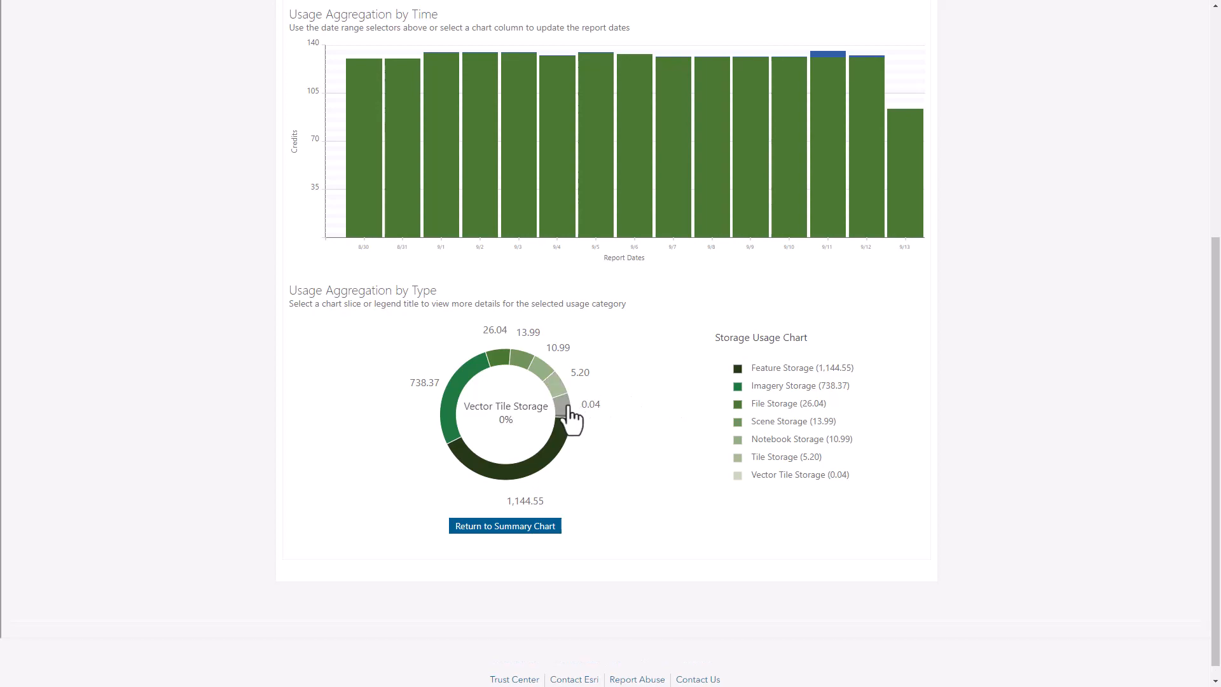
# Step: Show the Vector Tile, then Feature Storage (1,144.55 credits) reports and its daily chart
pyautogui.click(565, 405)
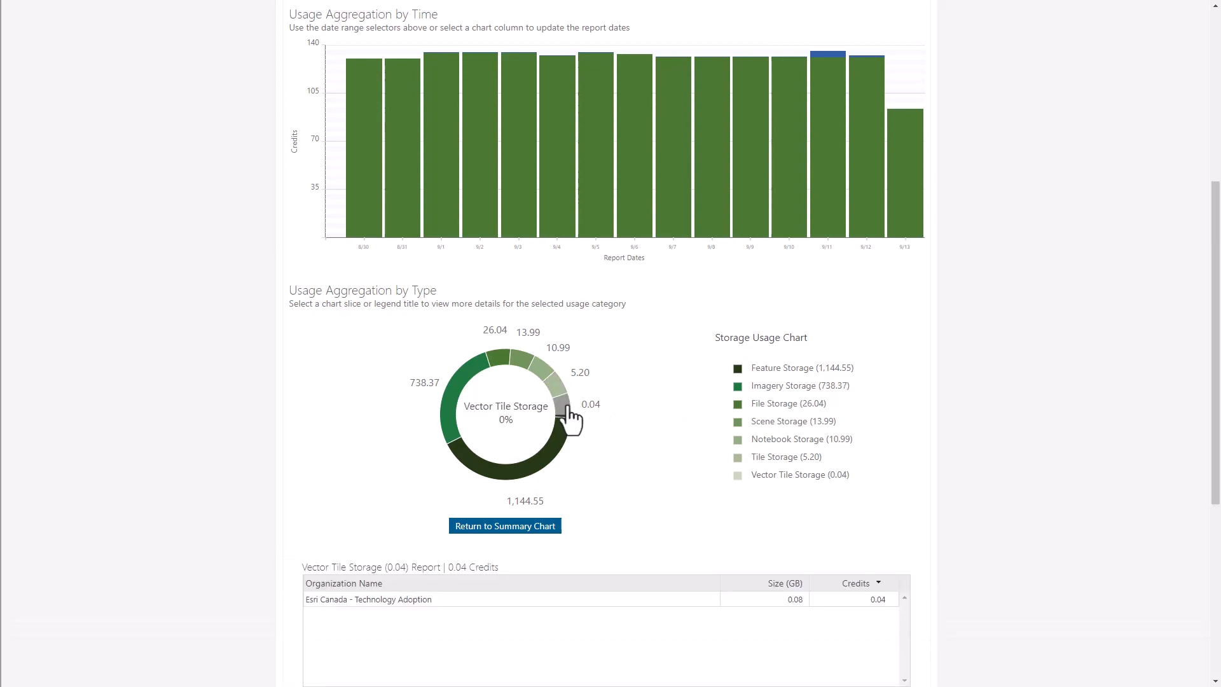
pyautogui.click(554, 389)
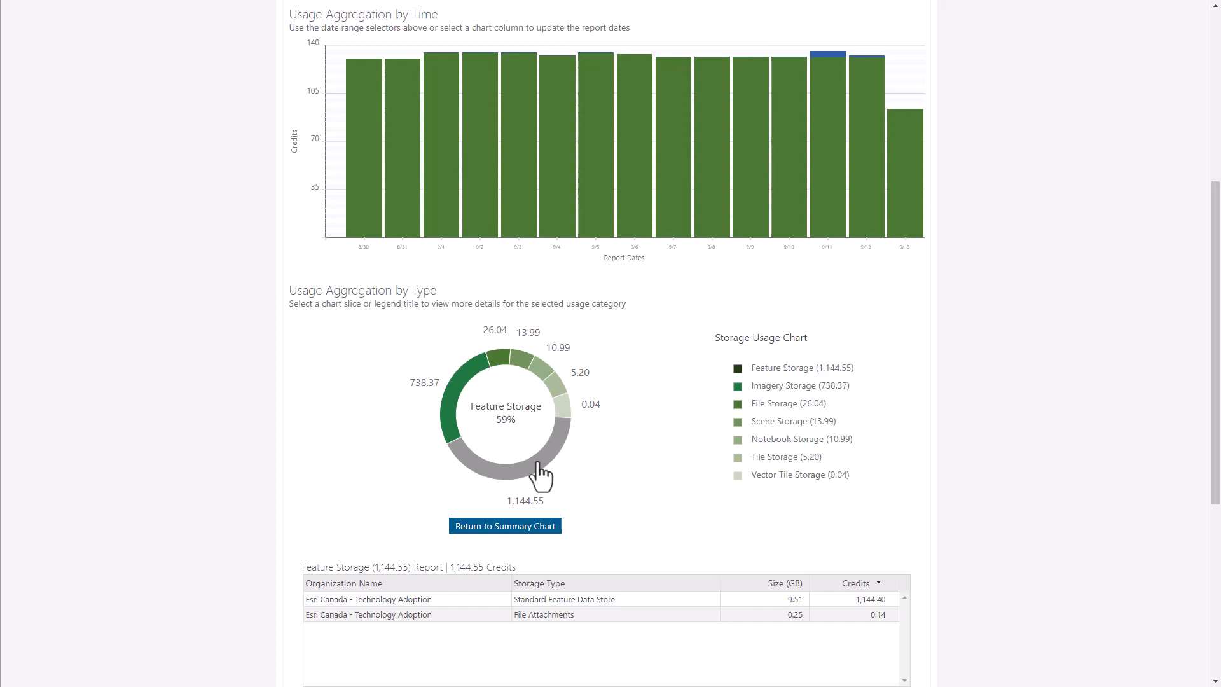
pyautogui.moveTo(874, 538)
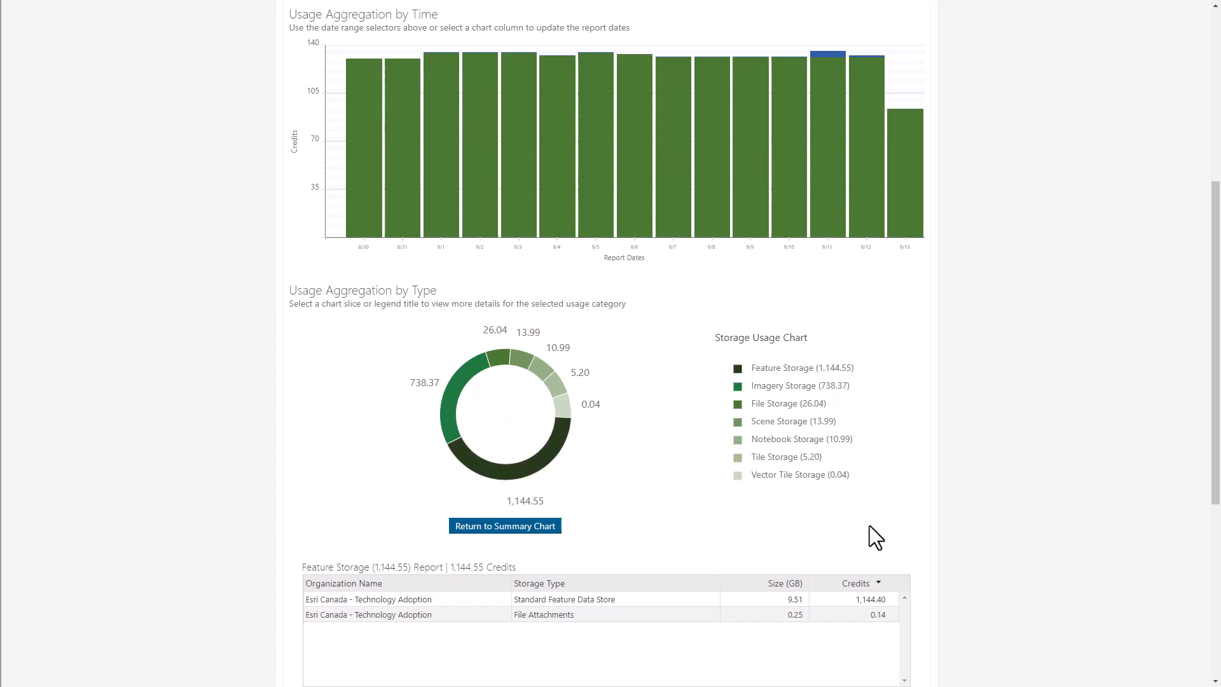
pyautogui.scroll(-3)
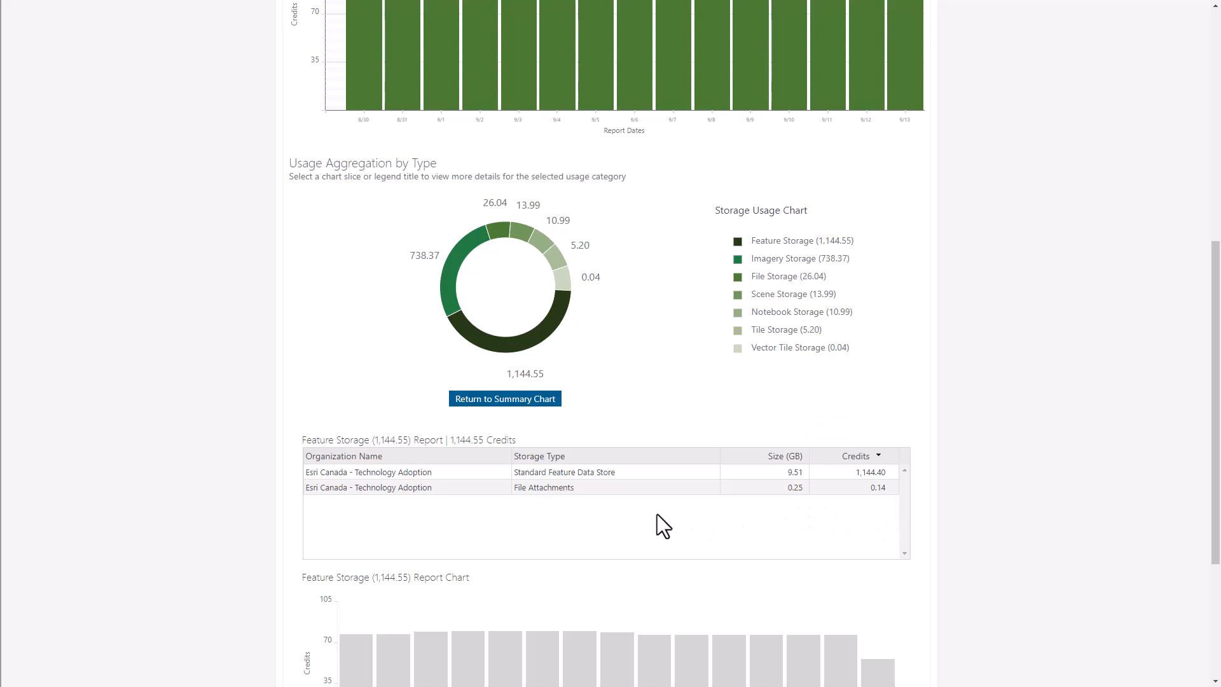
pyautogui.moveTo(623, 486)
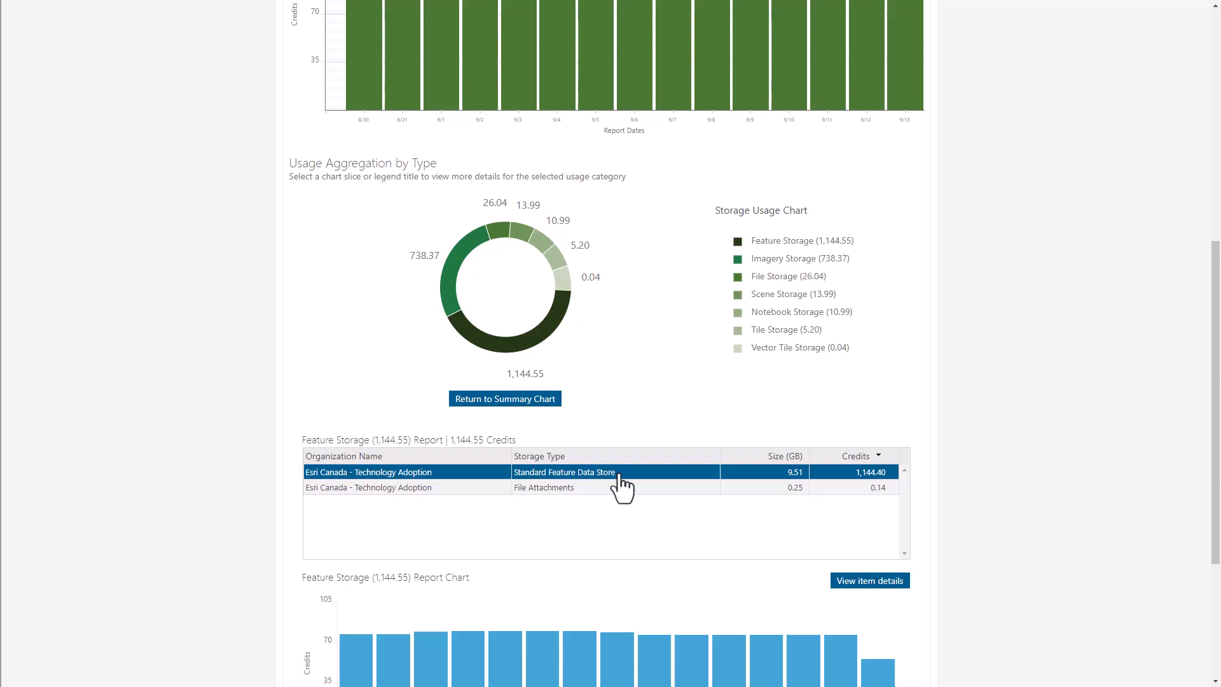
pyautogui.scroll(-3)
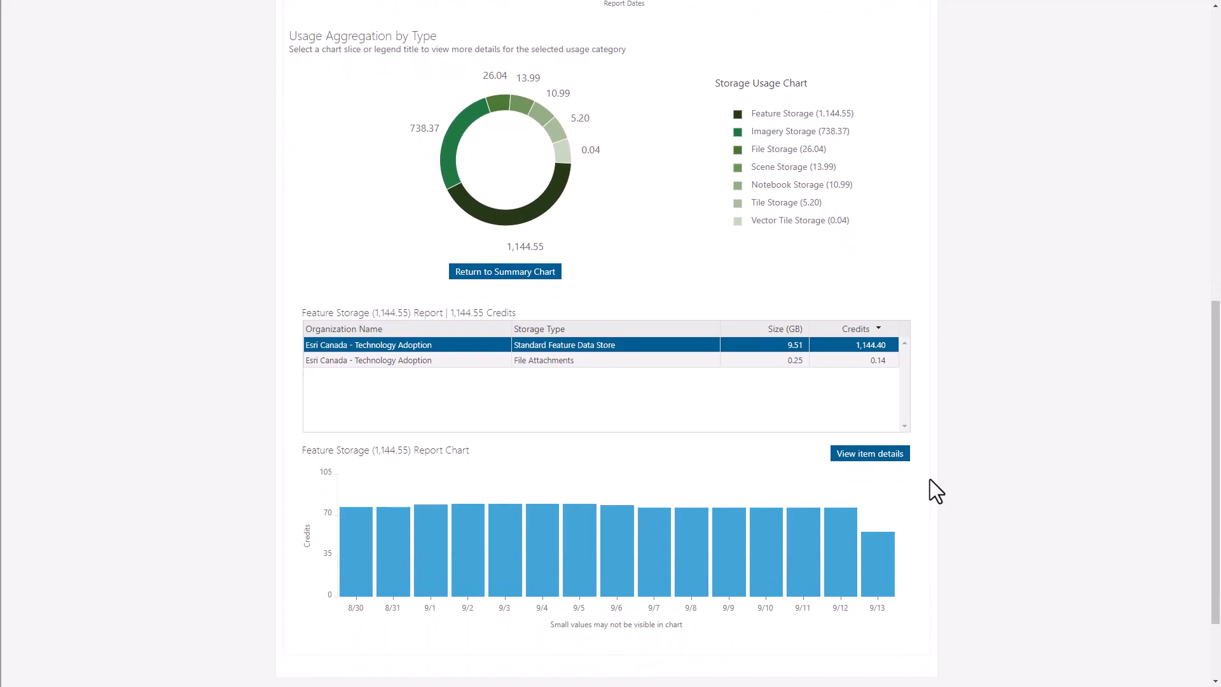
pyautogui.moveTo(627, 358)
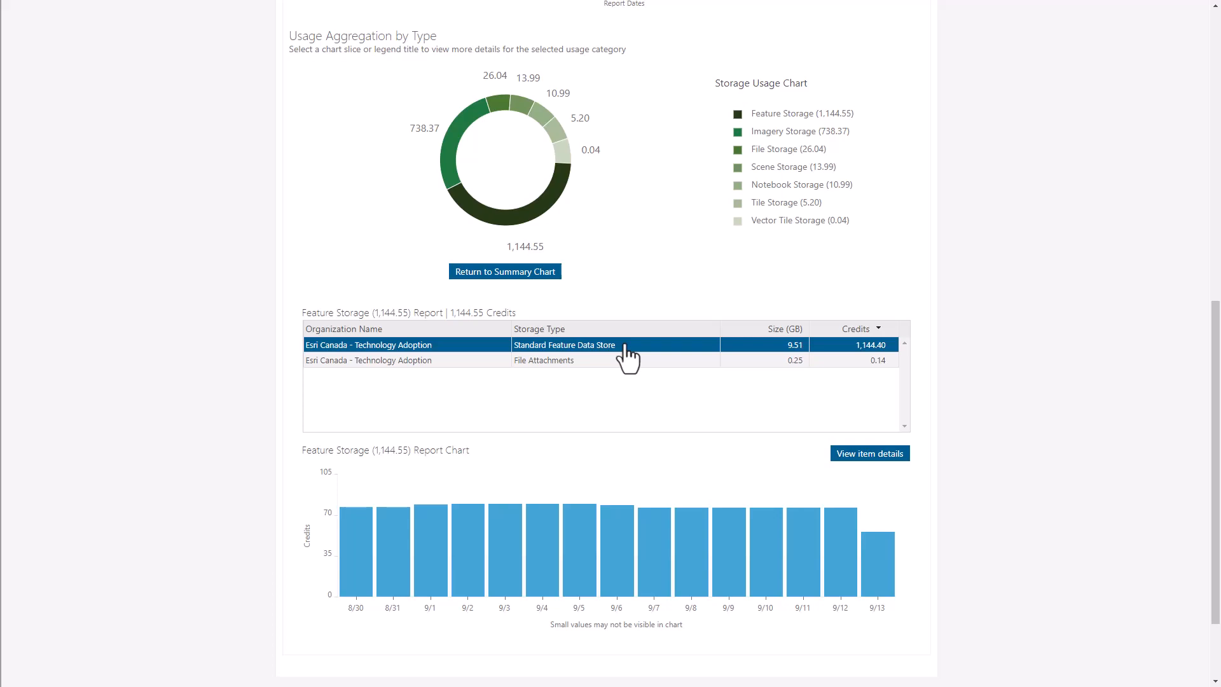
pyautogui.moveTo(680, 372)
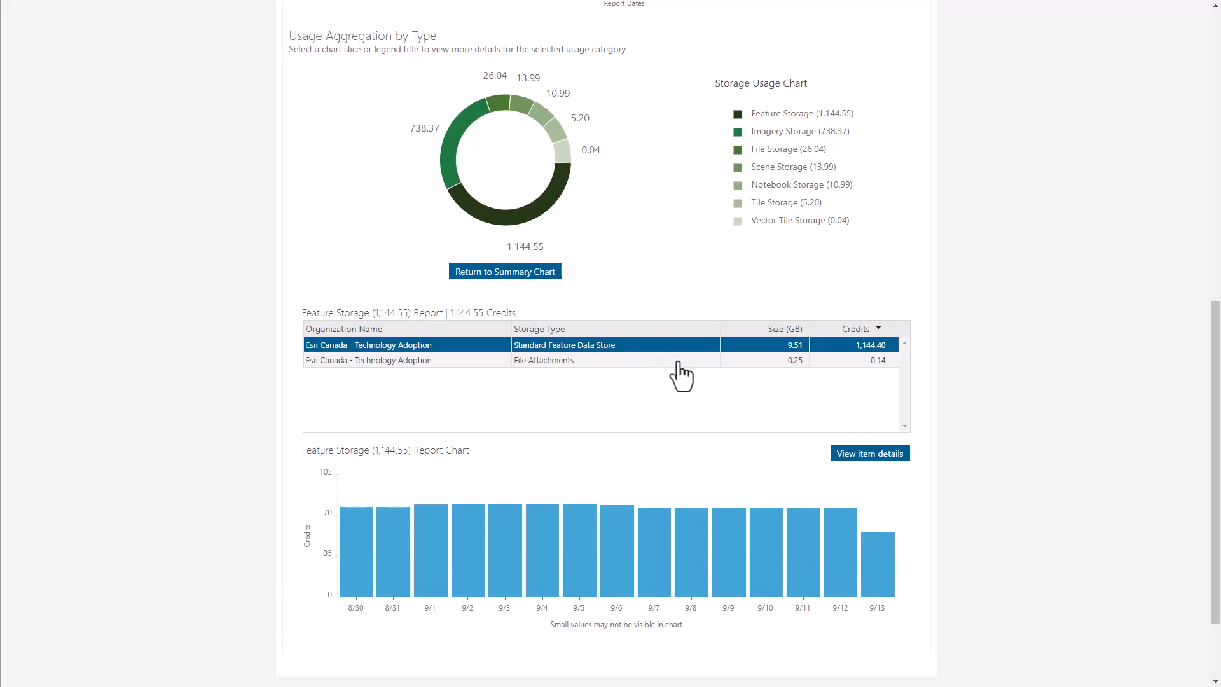
# Step: Open Database Storage Details listing 1,450 hosted layers ranked by size, largest 1,817 MB
pyautogui.click(869, 454)
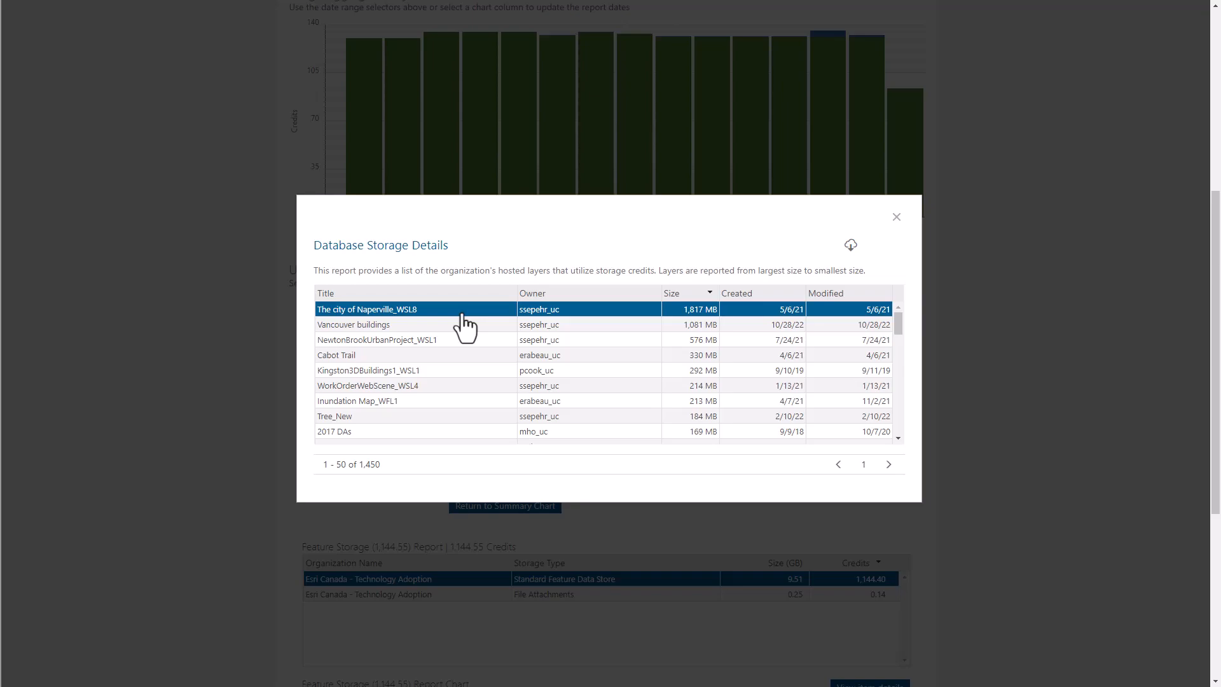
# Step: Open the item page for The city of Naperville_WSL8, sized 1,816.695 MB
pyautogui.click(367, 309)
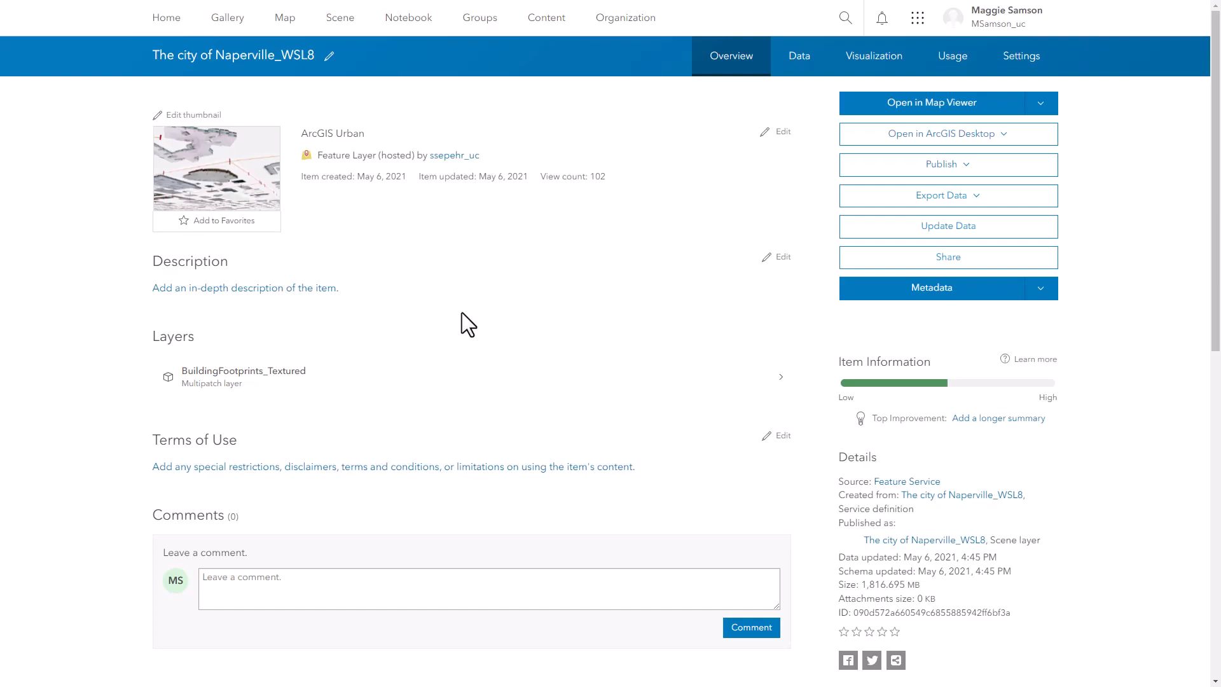
pyautogui.moveTo(237, 44)
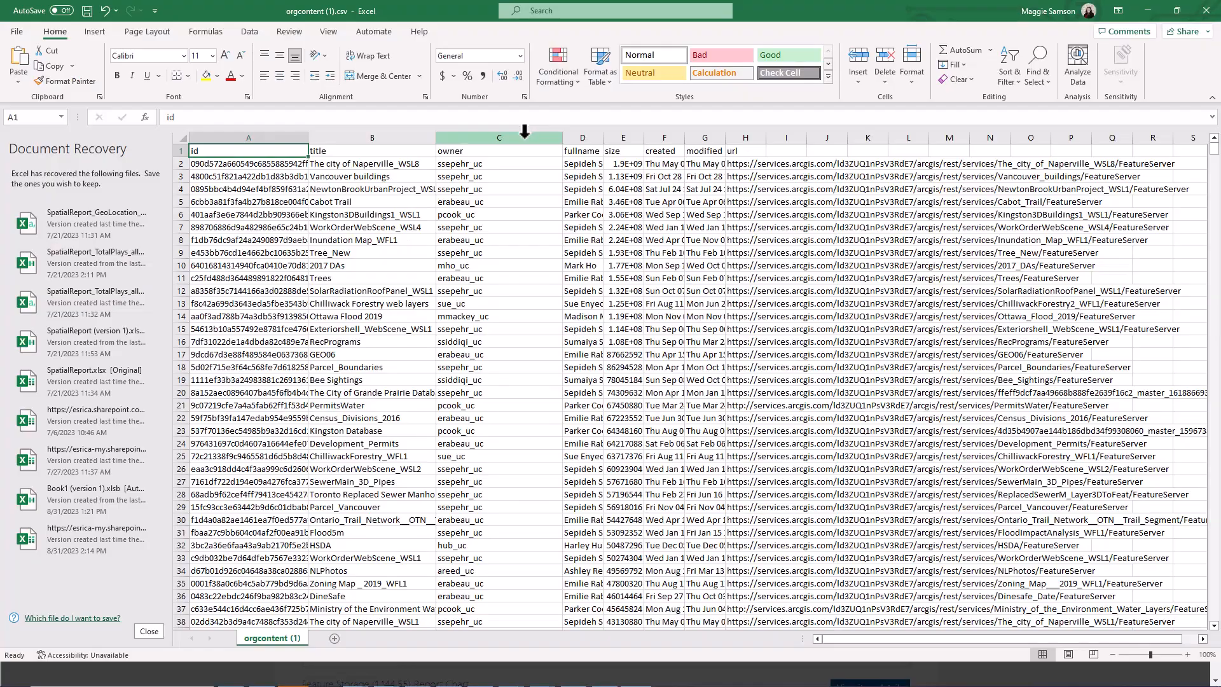
pyautogui.click(499, 138)
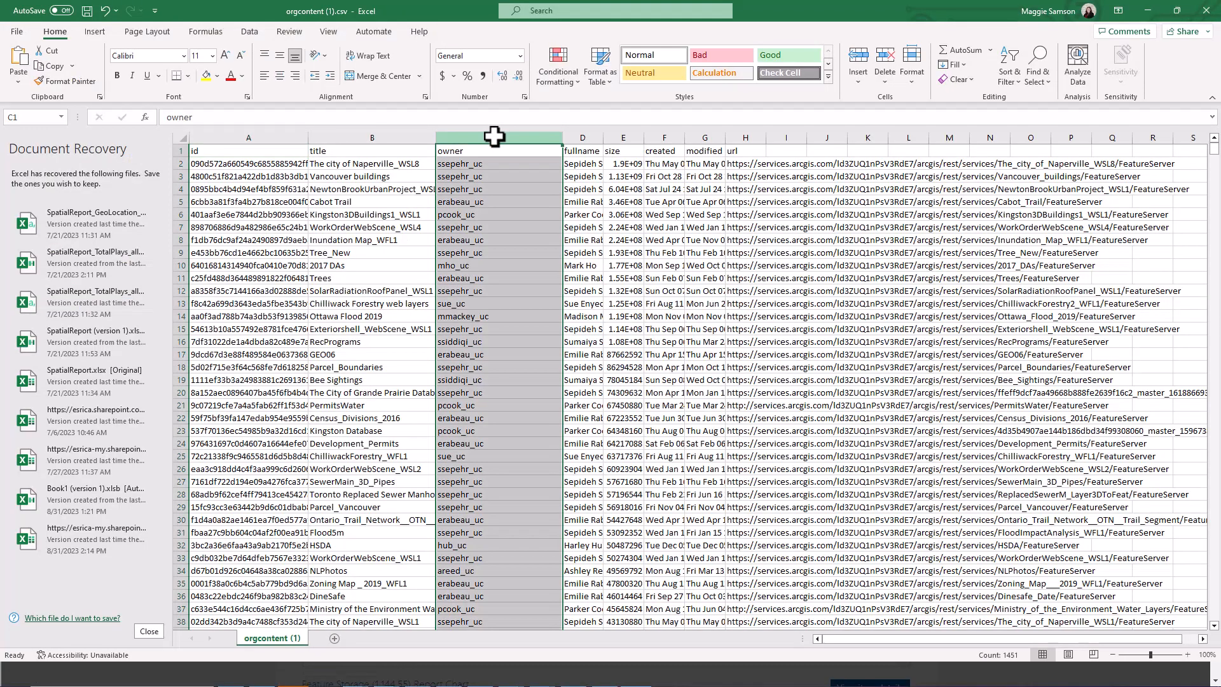
pyautogui.moveTo(1009, 94)
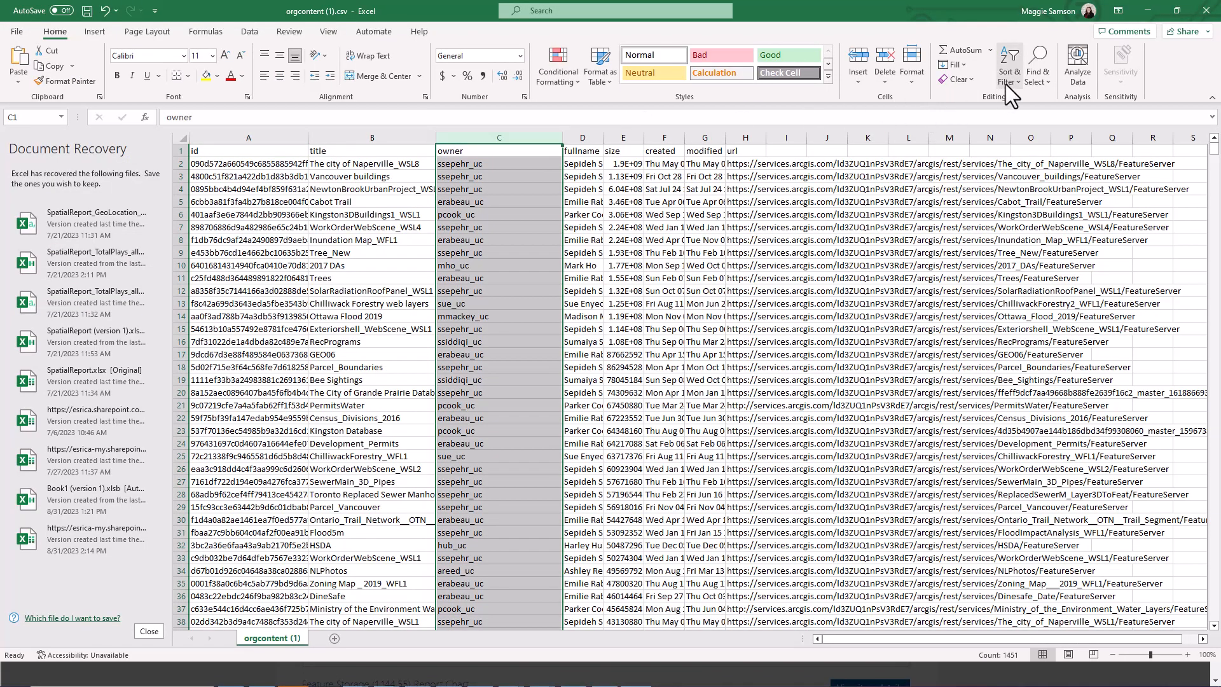
pyautogui.click(1008, 63)
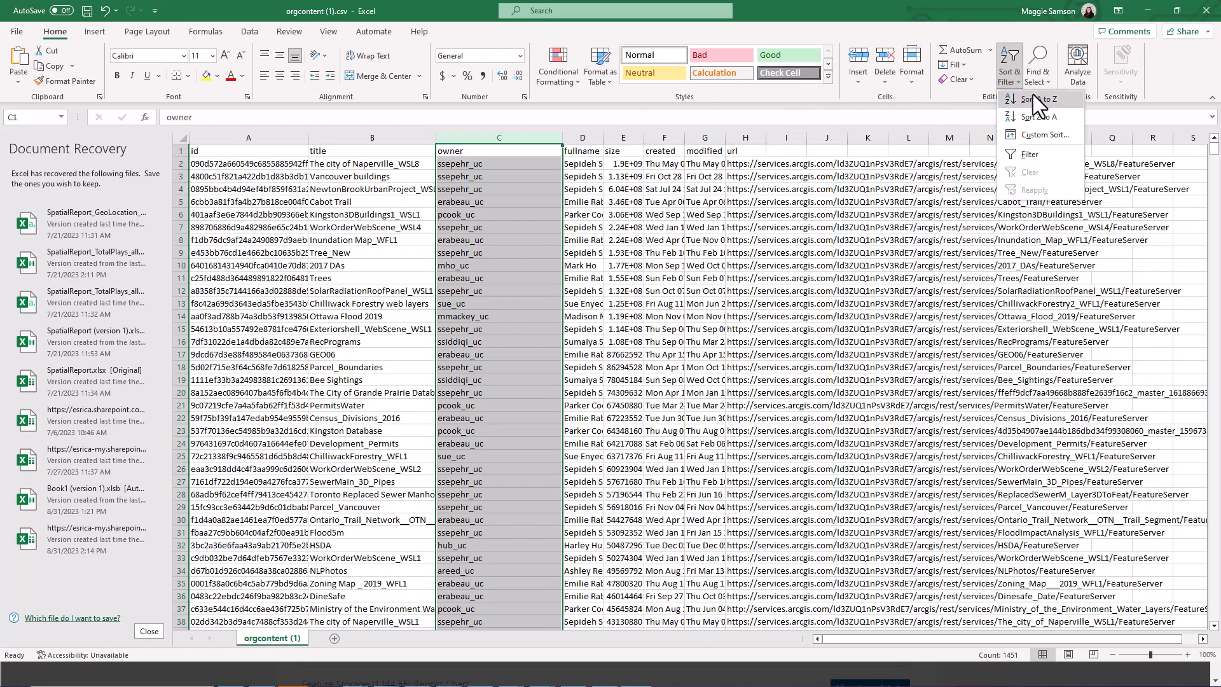
pyautogui.click(555, 151)
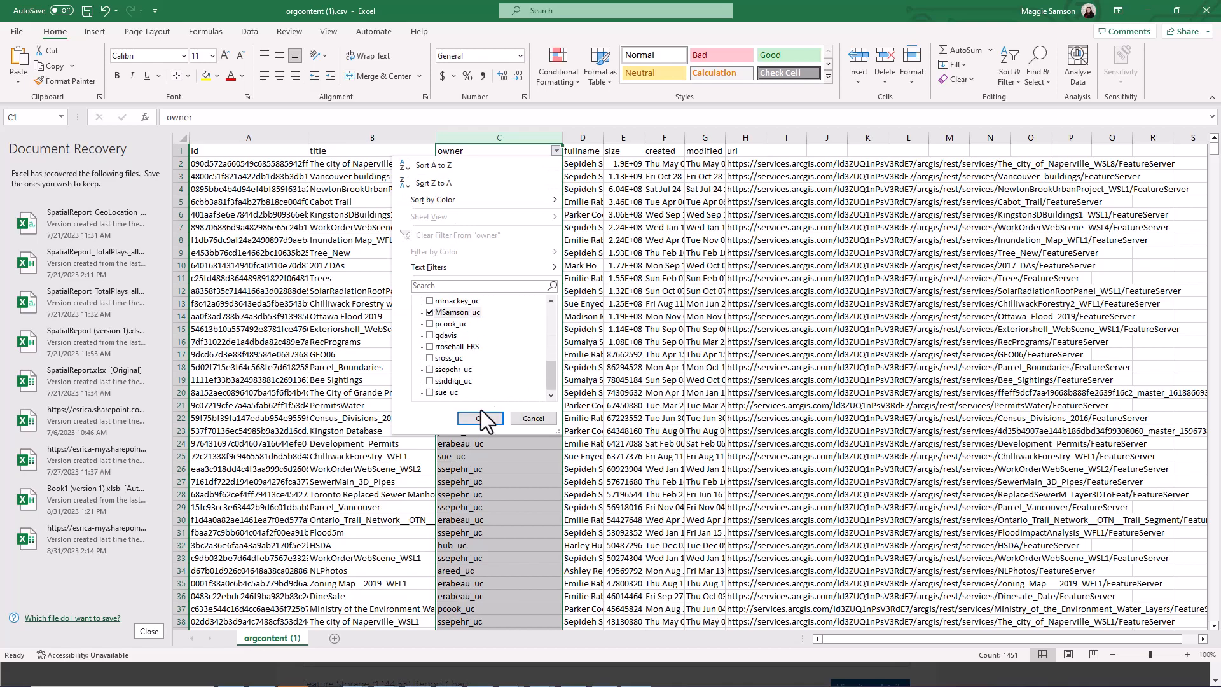
pyautogui.click(478, 418)
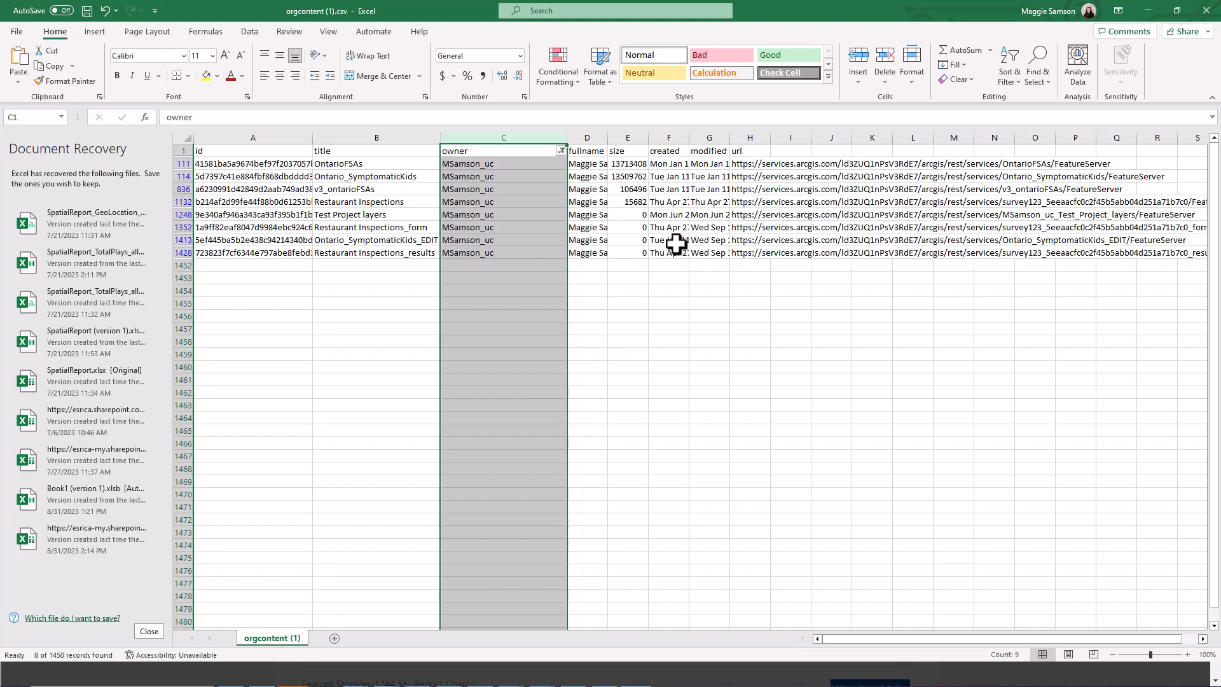
pyautogui.moveTo(659, 164)
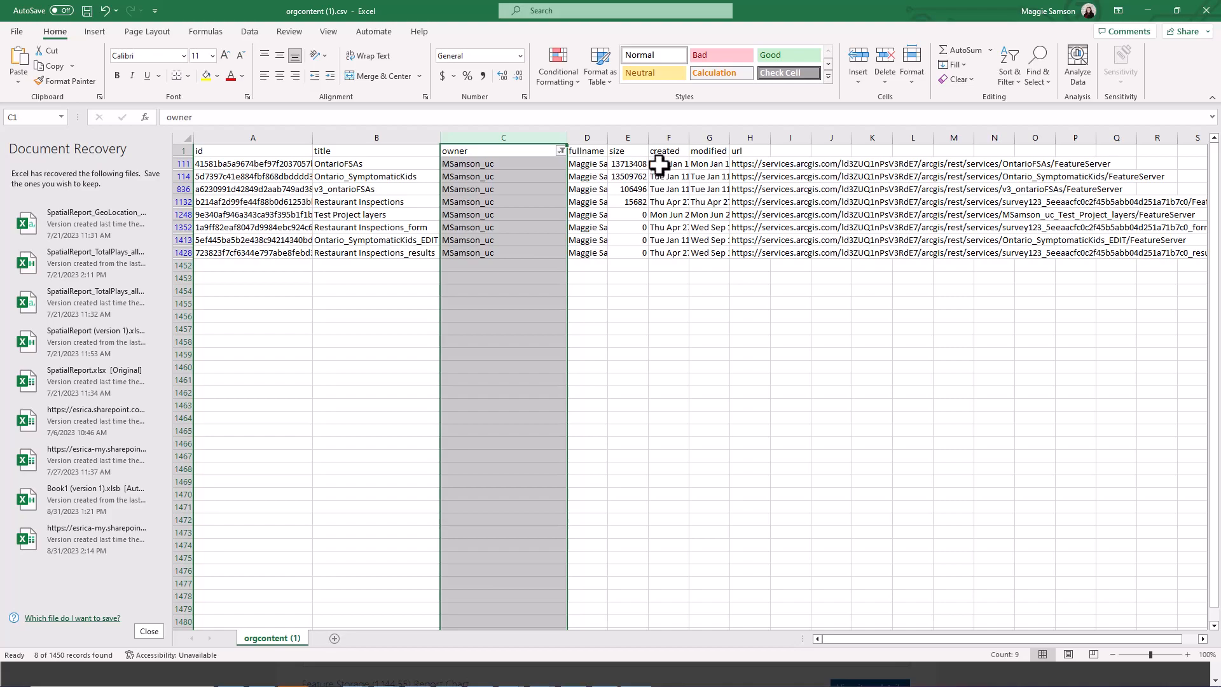